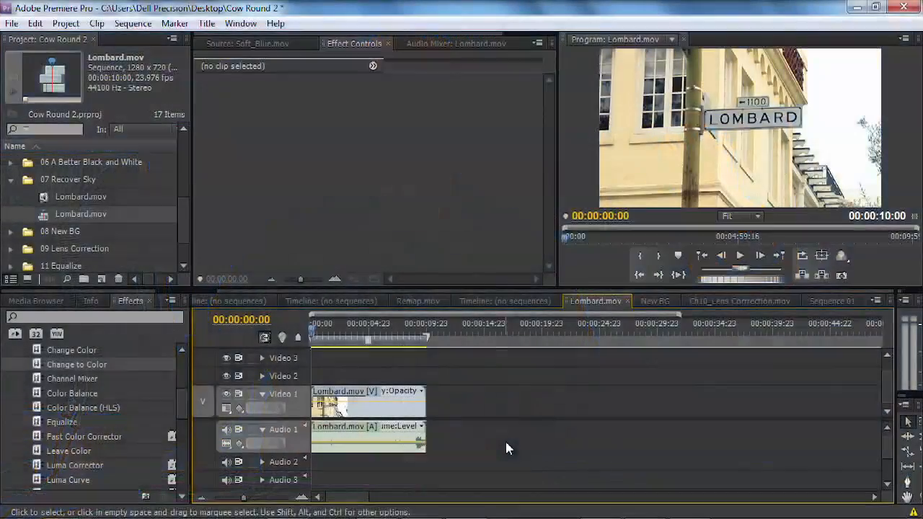
# Step: Select the Lombard.mov clip and search the Effects panel for 'sha' to find Shadow/Highlight
pyautogui.click(367, 404)
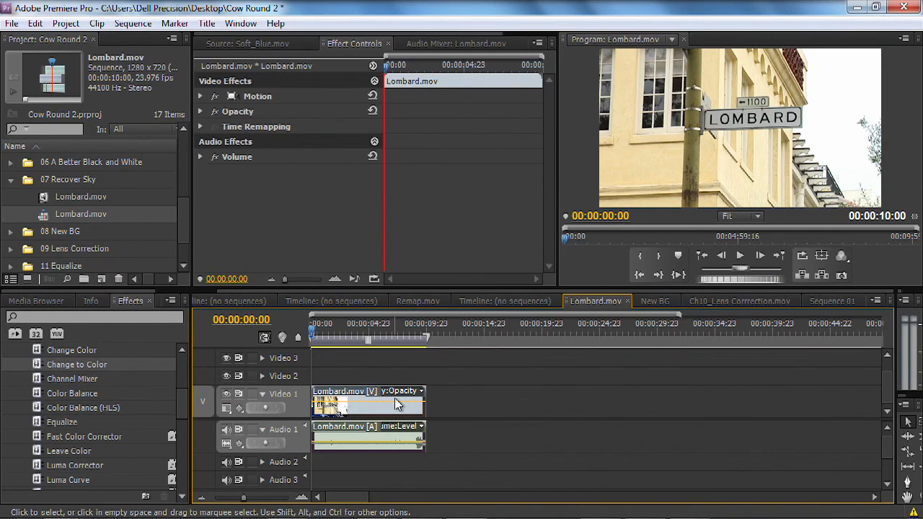
pyautogui.moveTo(390, 404)
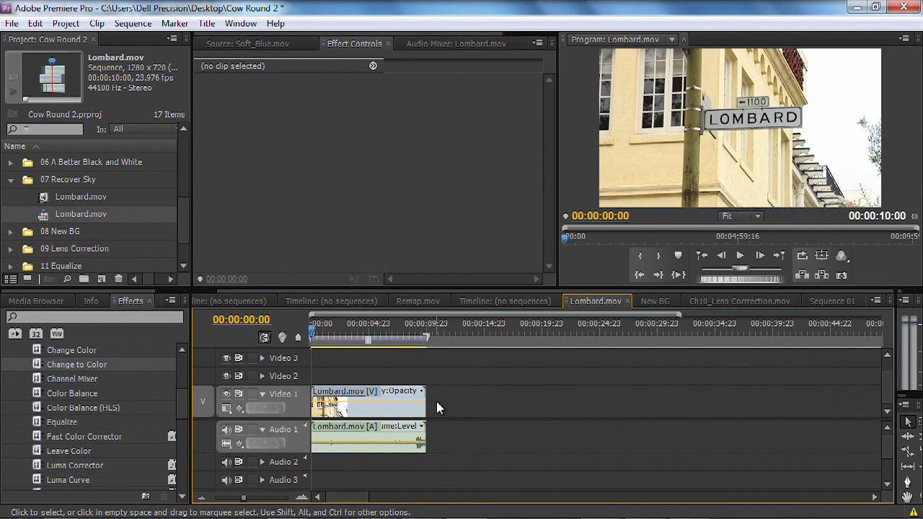
pyautogui.click(422, 391)
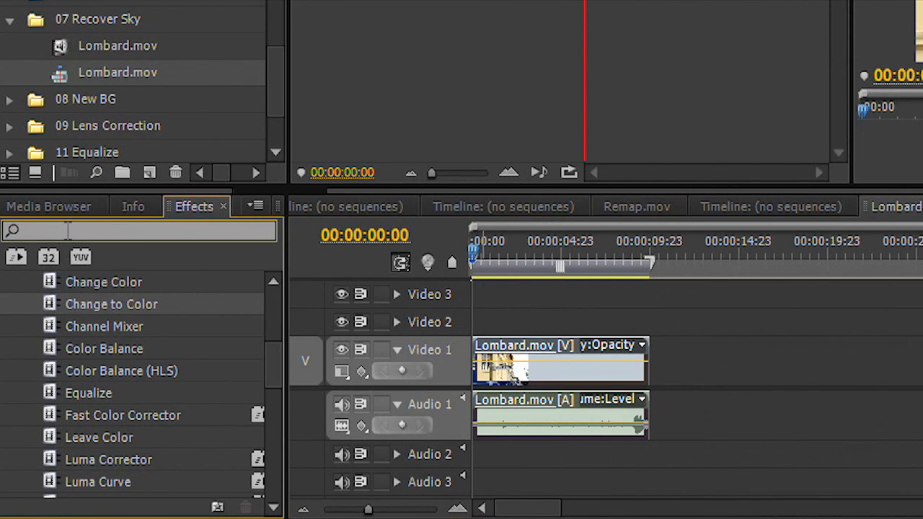
pyautogui.write('sha')
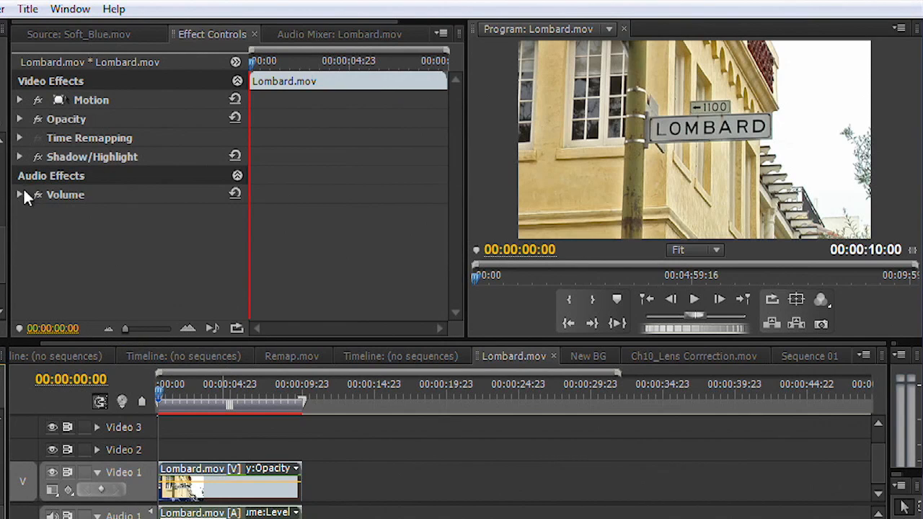
# Step: Uncheck Auto Amounts in Shadow/Highlight and set Highlight Amount to 64
pyautogui.click(19, 156)
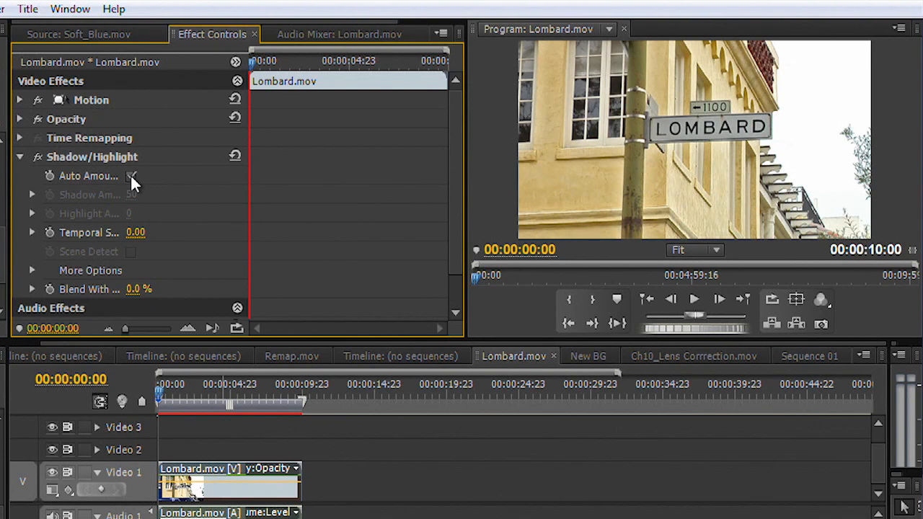
pyautogui.click(131, 176)
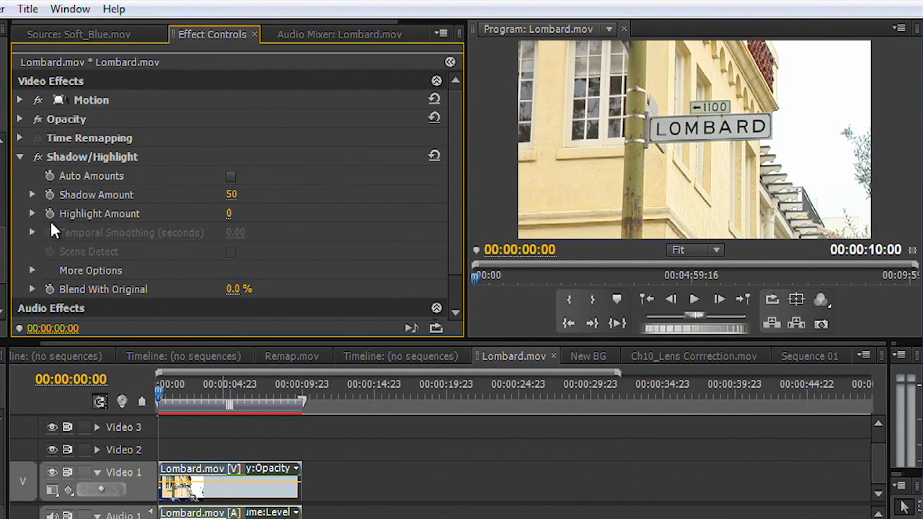
pyautogui.click(31, 213)
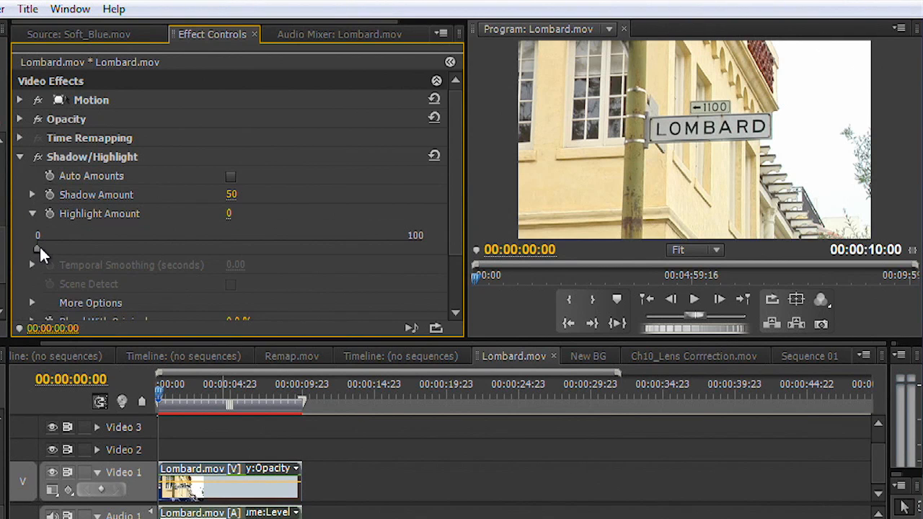
pyautogui.moveTo(38, 249); pyautogui.dragTo(224, 249)
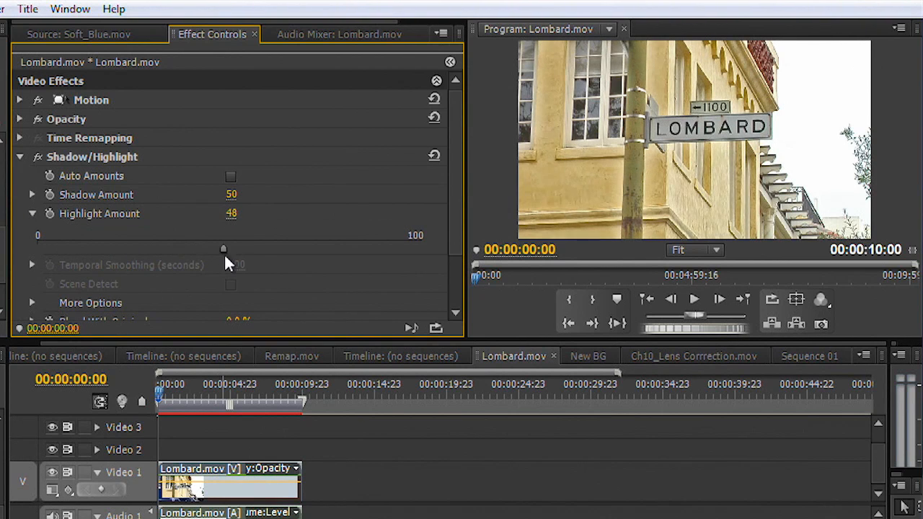
pyautogui.moveTo(224, 249); pyautogui.dragTo(422, 249)
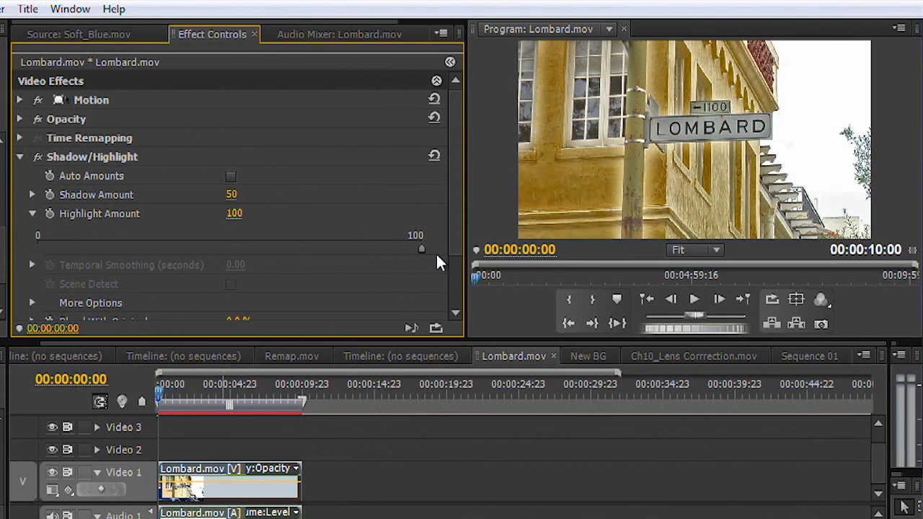
pyautogui.moveTo(422, 248); pyautogui.dragTo(265, 248)
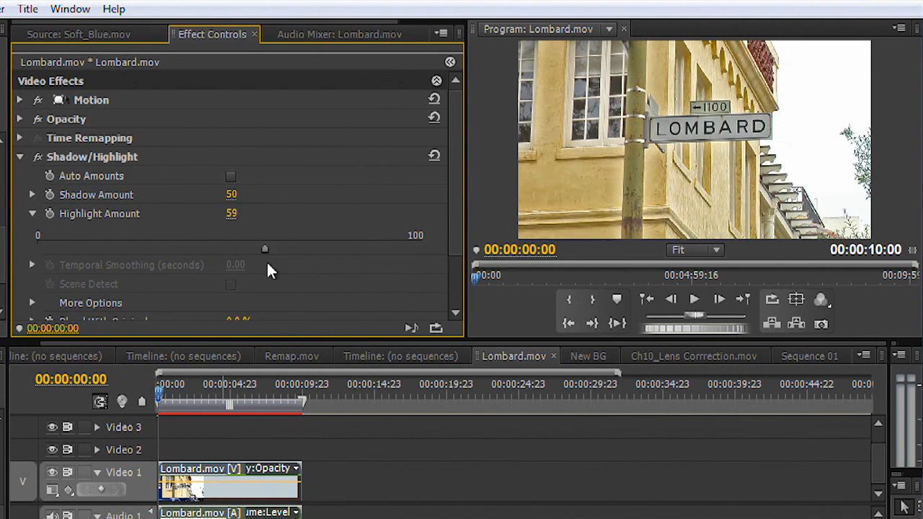
pyautogui.moveTo(265, 248); pyautogui.dragTo(283, 248)
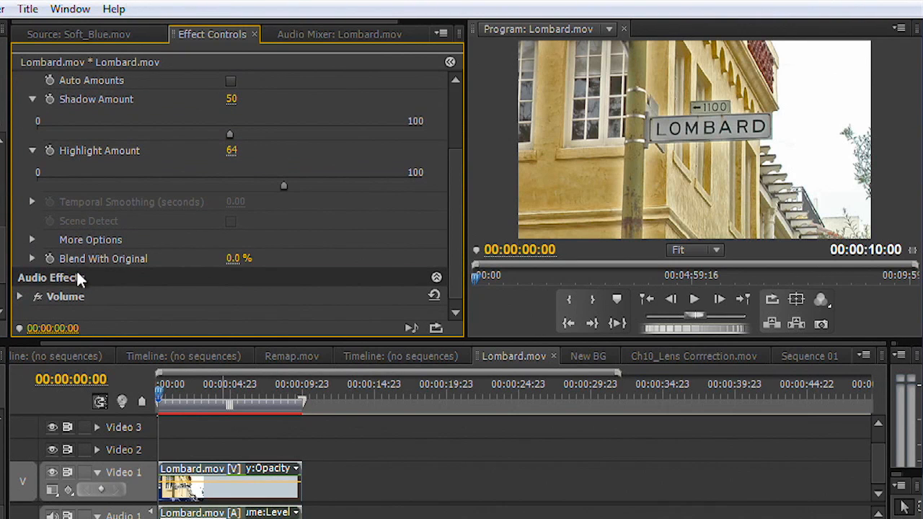
# Step: Under Shadow/Highlight More Options, set Highlight Tonal Width to 78
pyautogui.click(32, 239)
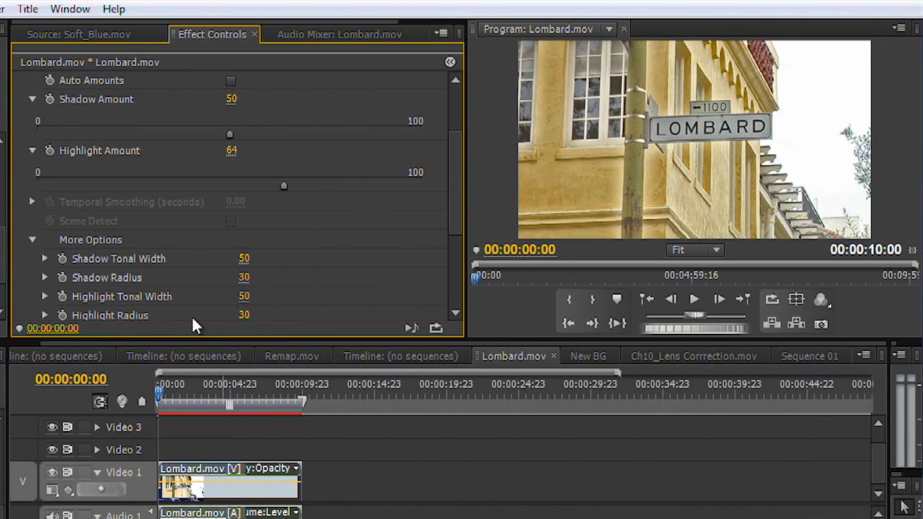
pyautogui.moveTo(227, 323)
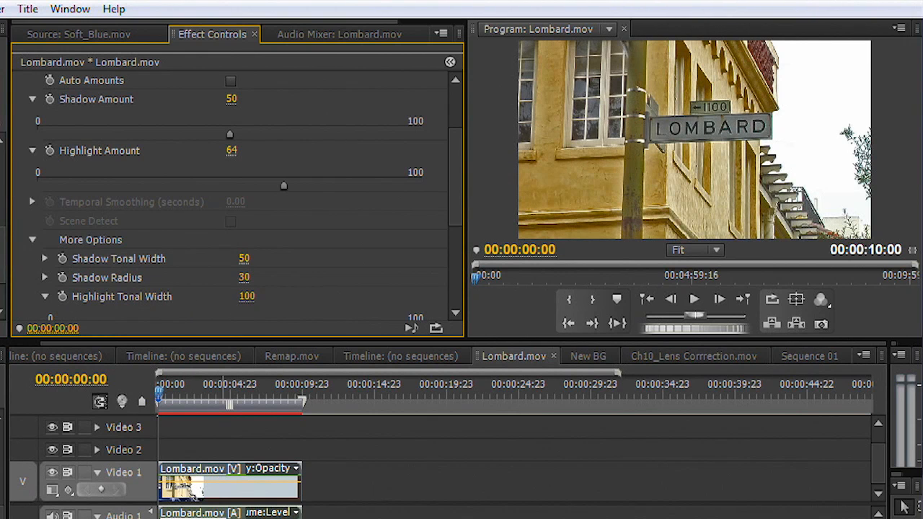
pyautogui.write('2')
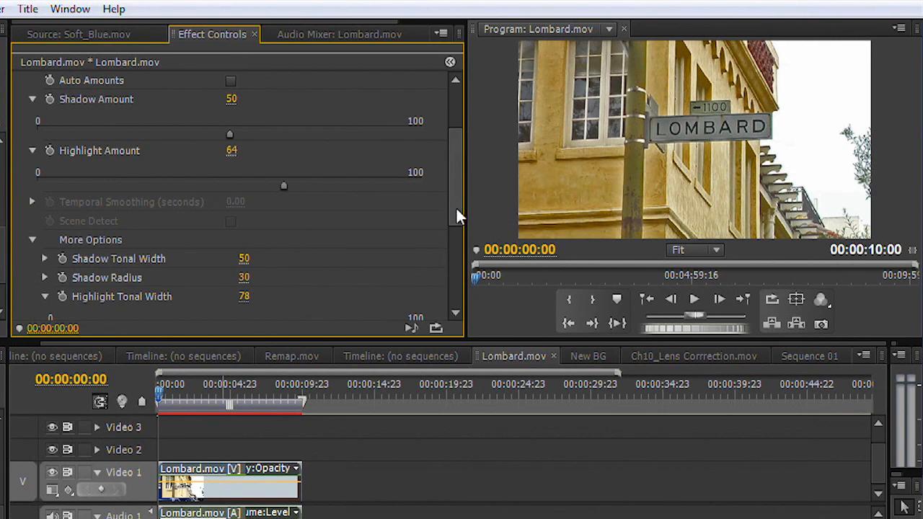
pyautogui.scroll(-3)
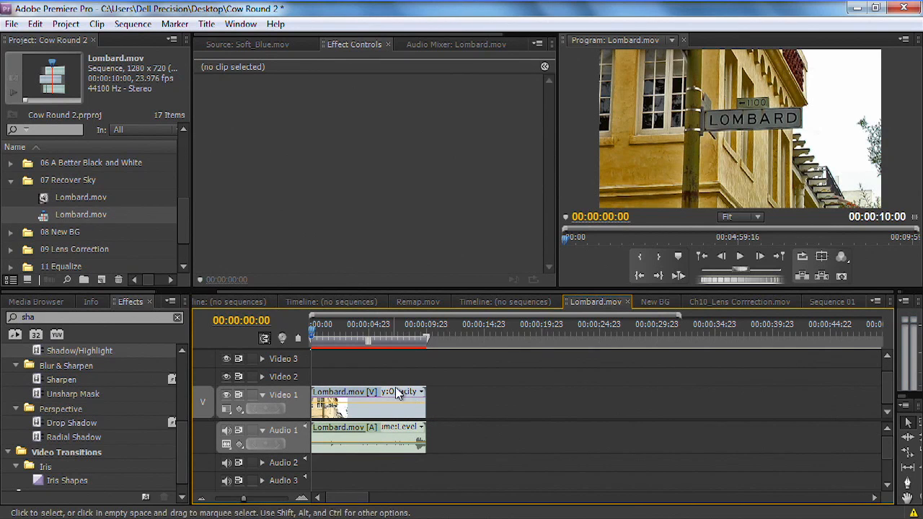
# Step: Copy and paste the Lombard clip, then move the copy onto Video 2 above the original
pyautogui.click(368, 400)
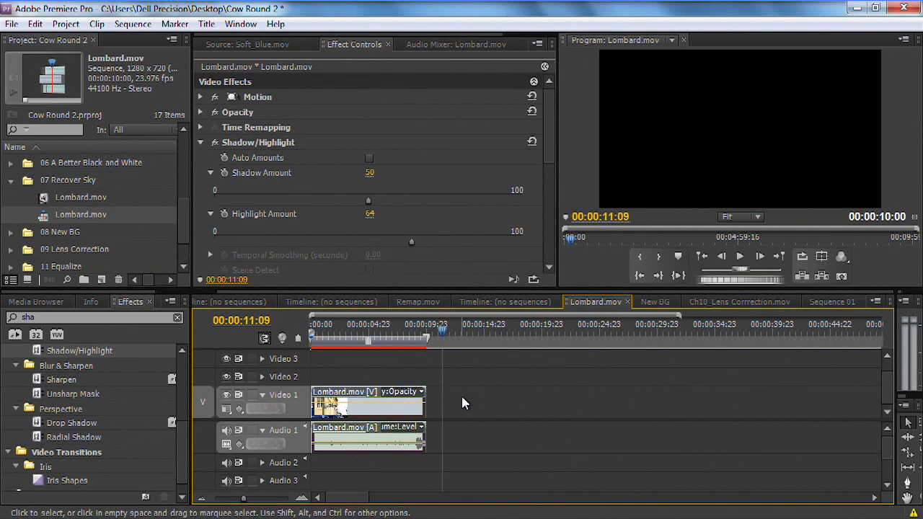
pyautogui.click(465, 402)
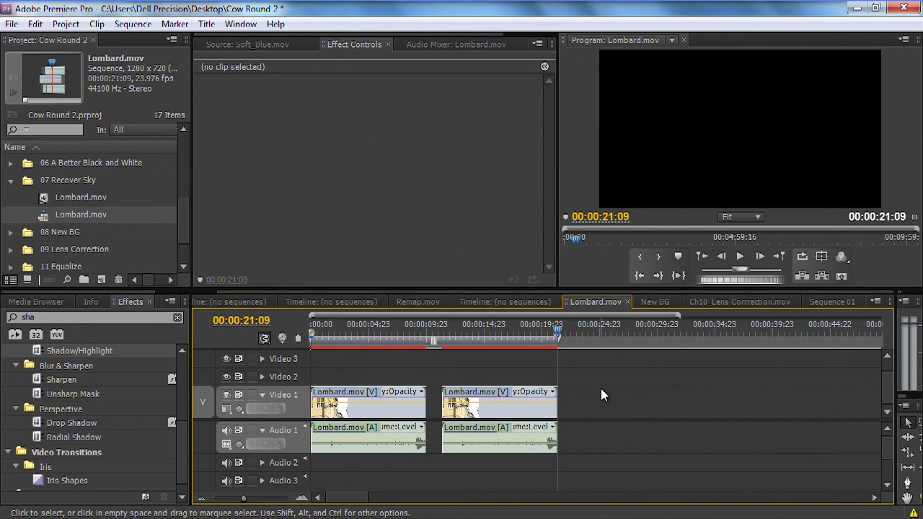
pyautogui.click(497, 392)
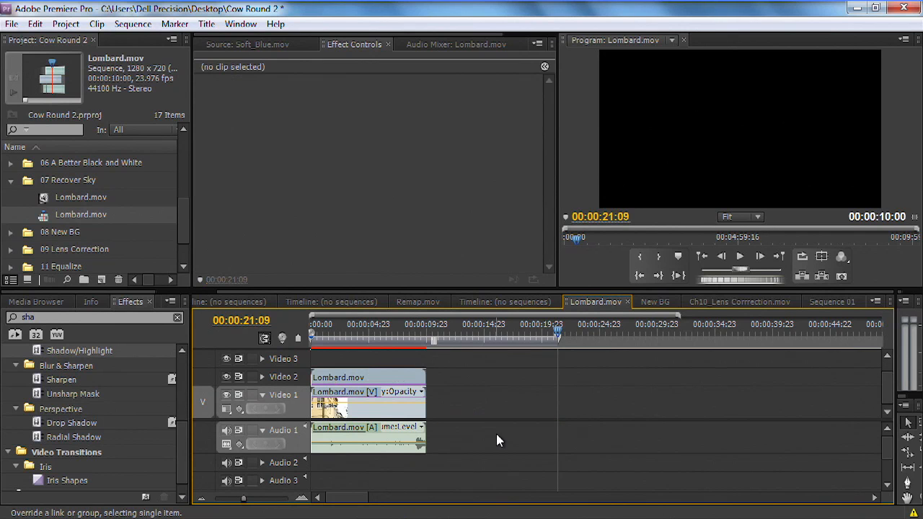
pyautogui.moveTo(559, 339); pyautogui.dragTo(367, 339)
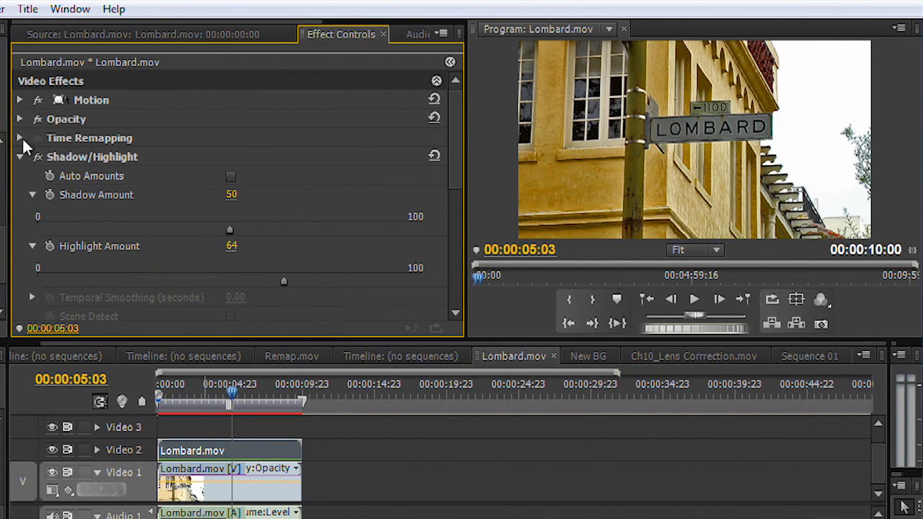
# Step: Set the top copy's Blend Mode to Multiply and its Opacity to 78%
pyautogui.click(20, 119)
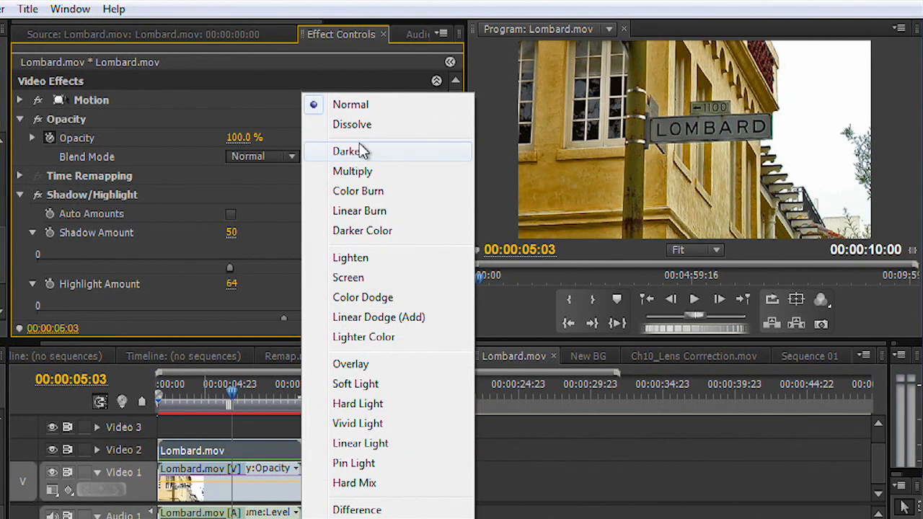
pyautogui.moveTo(369, 174)
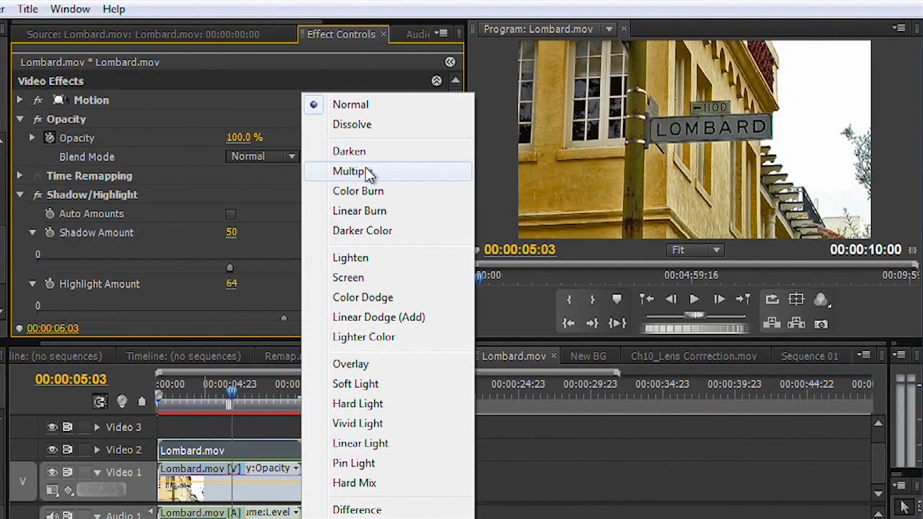
pyautogui.click(353, 171)
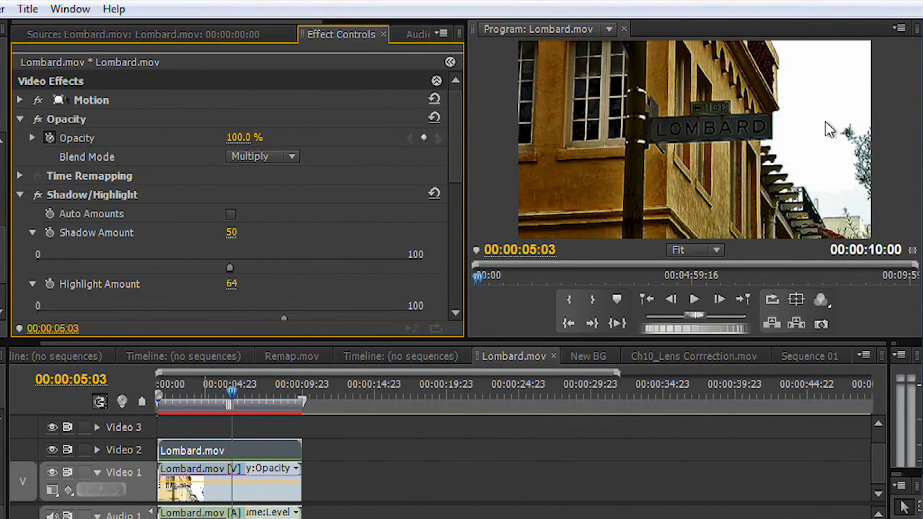
pyautogui.moveTo(812, 69)
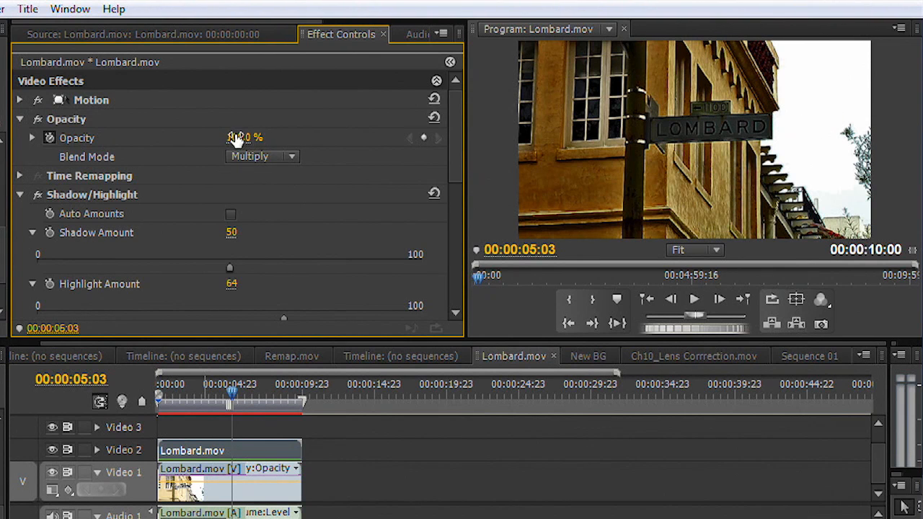
pyautogui.moveTo(245, 137); pyautogui.dragTo(259, 137)
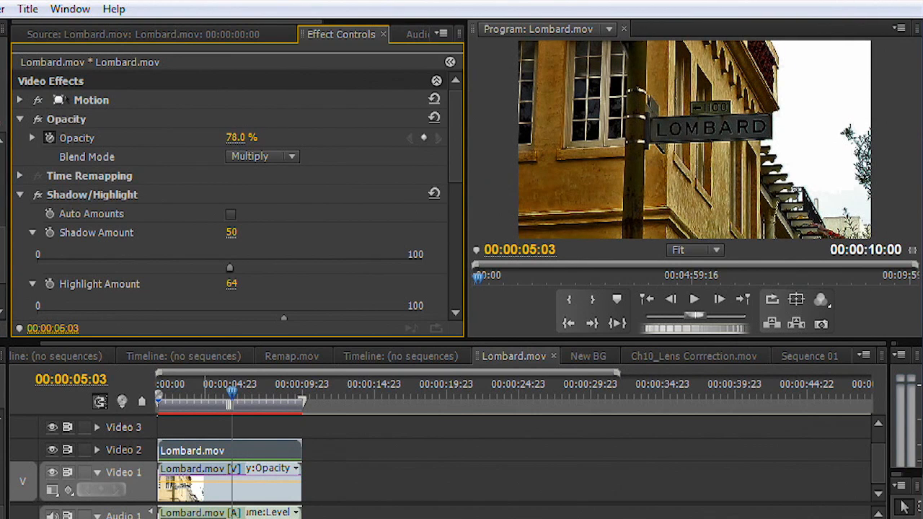
pyautogui.moveTo(242, 137); pyautogui.dragTo(230, 137)
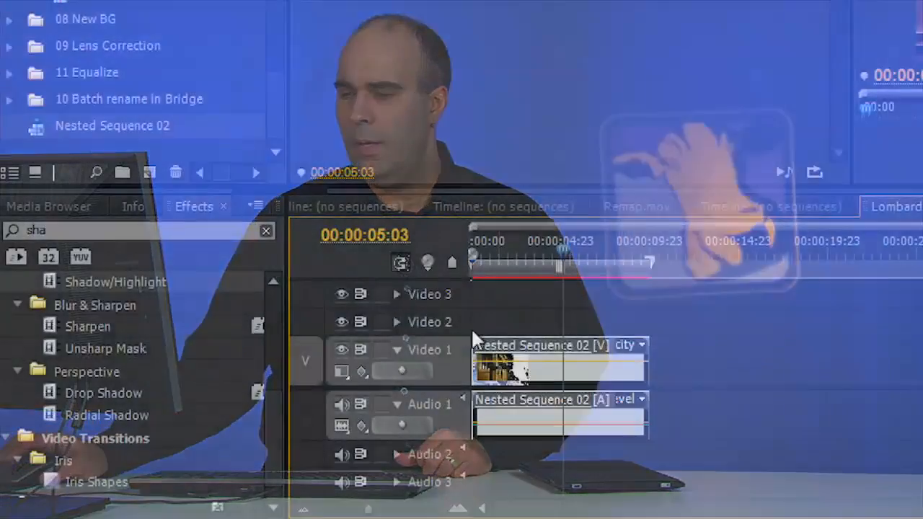
# Step: Add Brightness & Contrast from Video Effects to Nested Sequence 02 with brightness -23.2
pyautogui.click(265, 230)
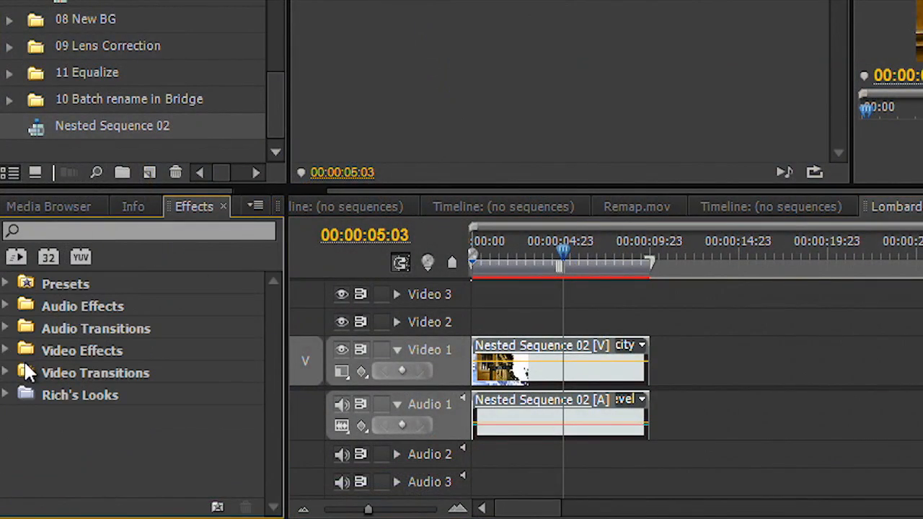
pyautogui.click(6, 350)
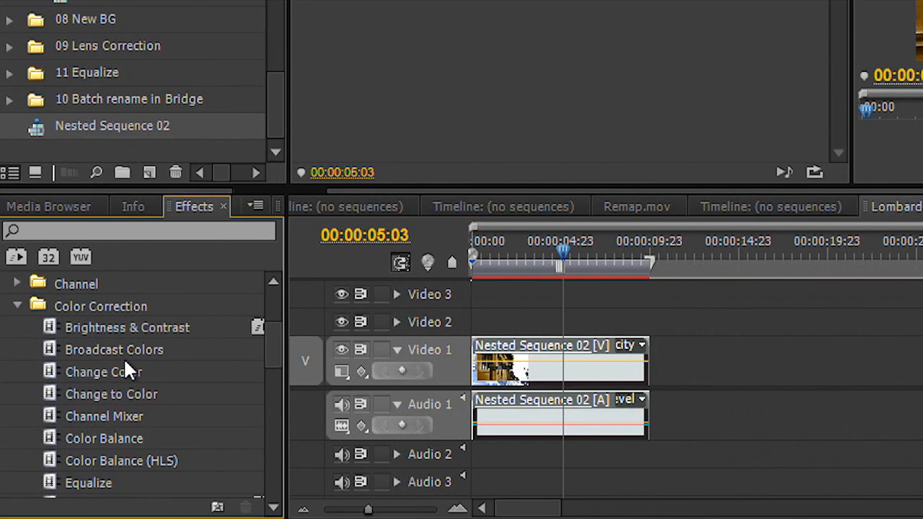
pyautogui.moveTo(47, 332)
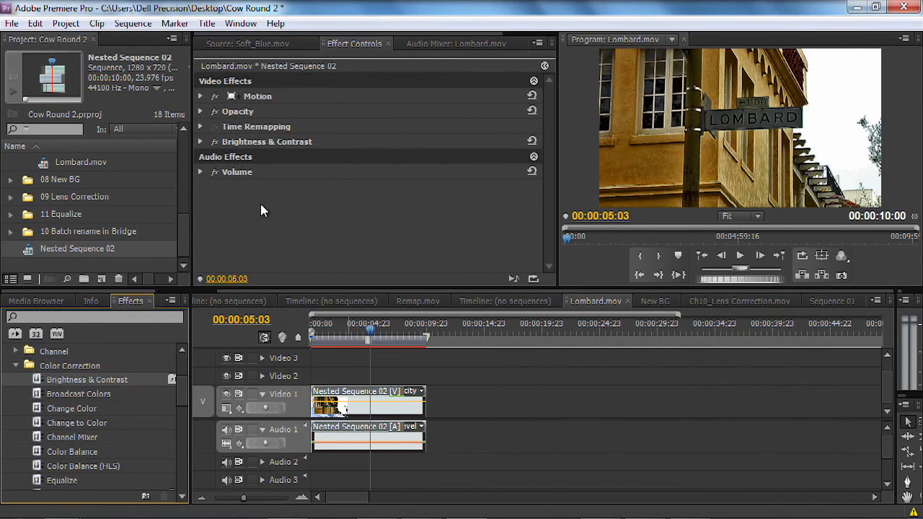
pyautogui.click(200, 141)
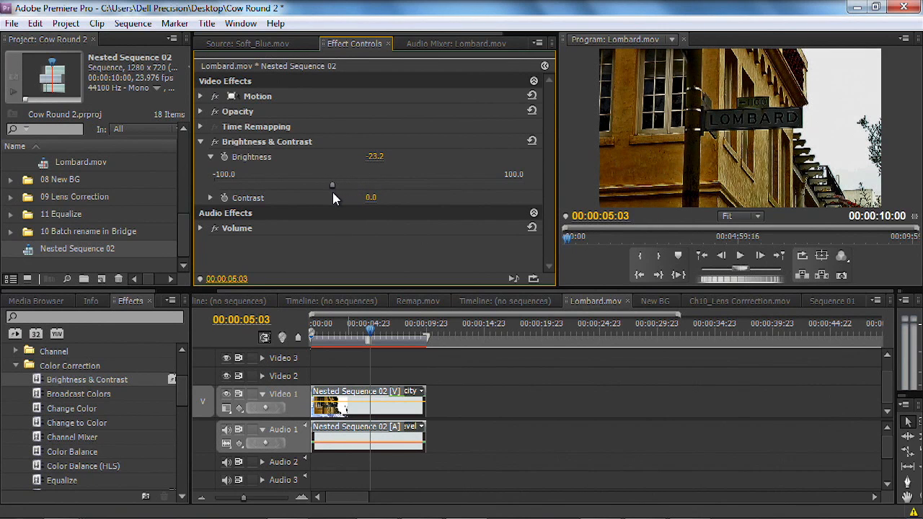
pyautogui.moveTo(331, 185); pyautogui.dragTo(302, 185)
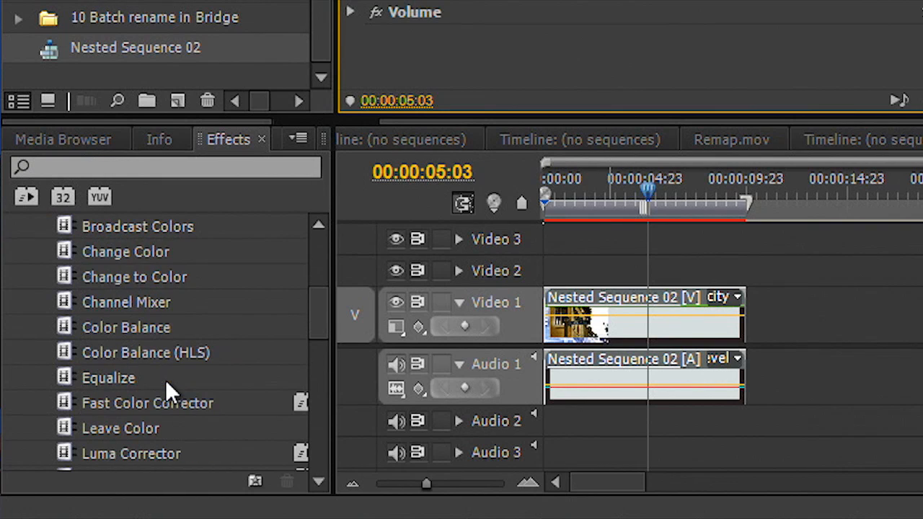
pyautogui.scroll(-3)
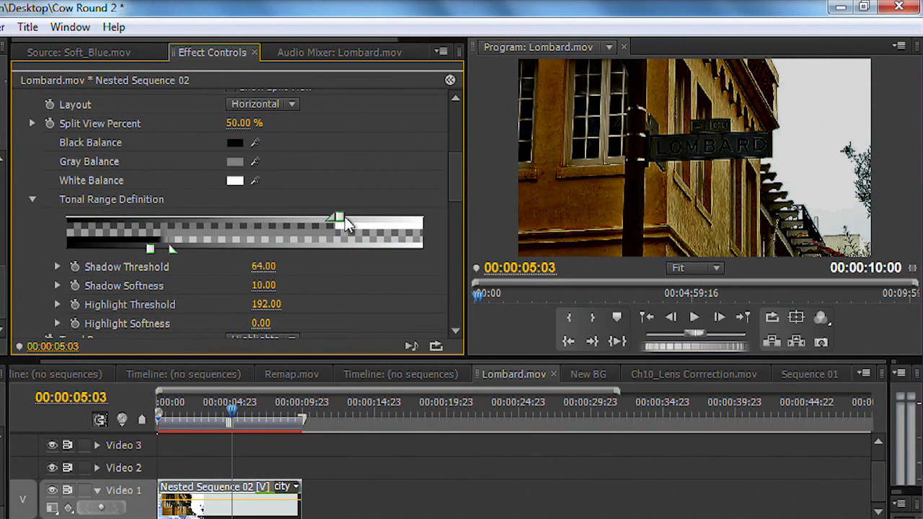
# Step: Set the Tonal Range highlight threshold to 225.18 with softness 74.89
pyautogui.moveTo(338, 217); pyautogui.dragTo(389, 218)
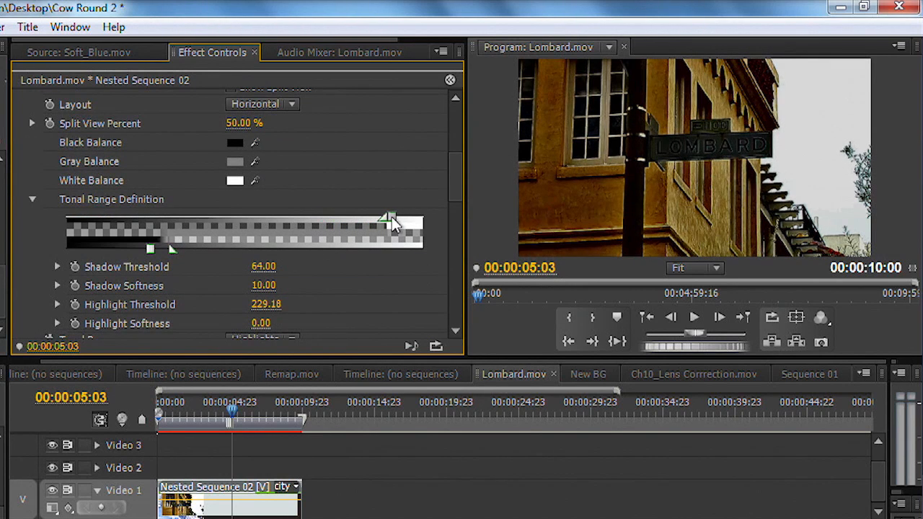
pyautogui.moveTo(389, 218); pyautogui.dragTo(281, 218)
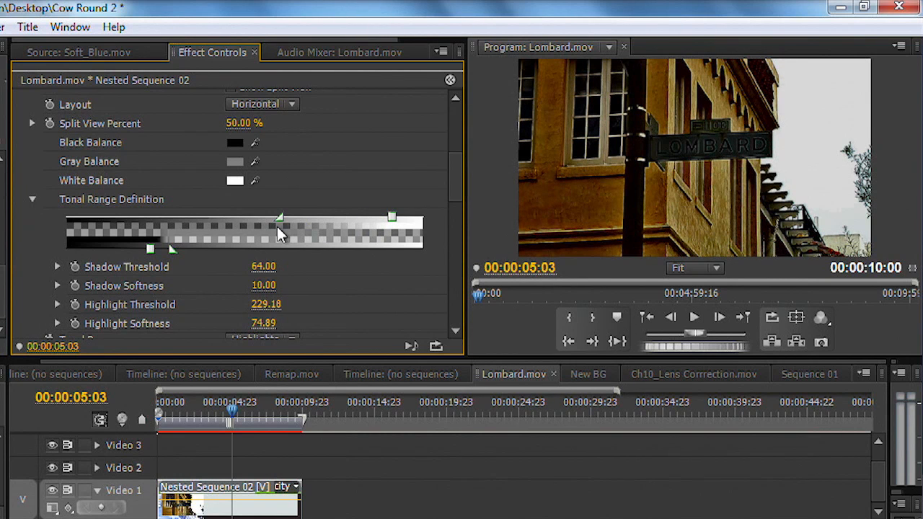
pyautogui.scroll(-3)
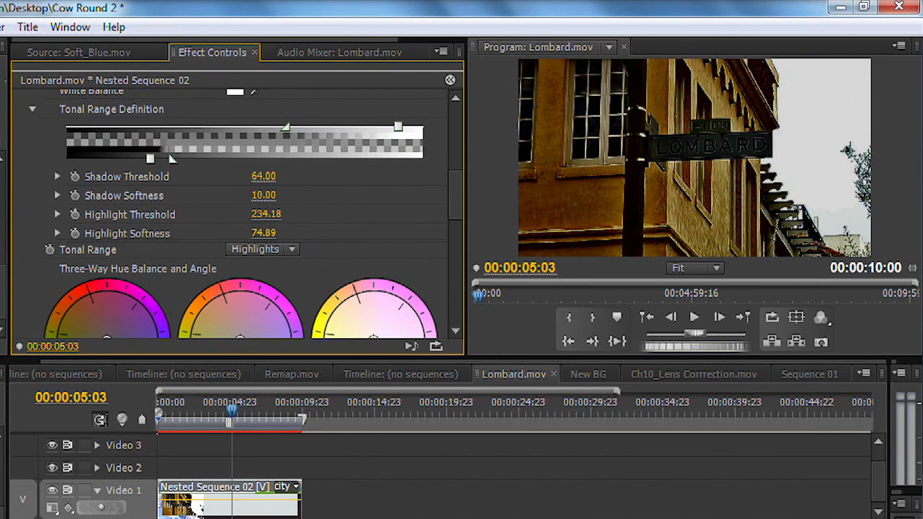
pyautogui.moveTo(398, 126); pyautogui.dragTo(360, 127)
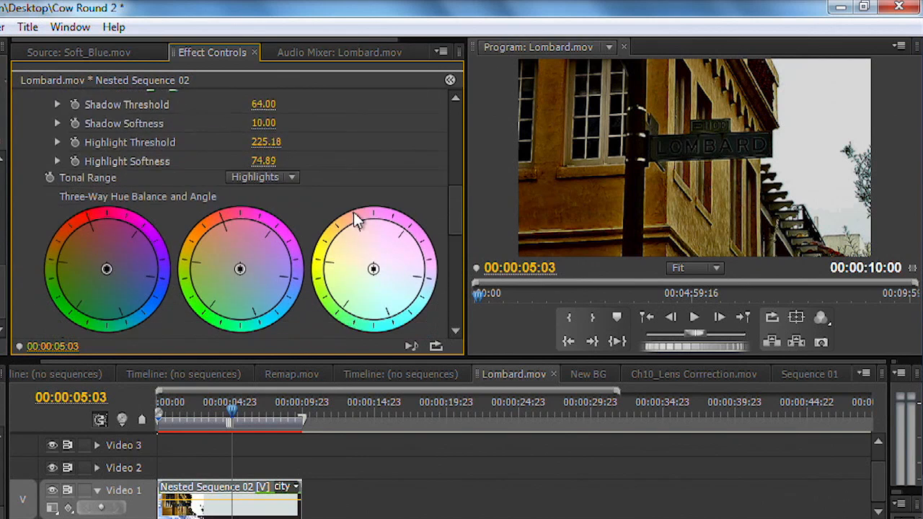
# Step: Raise the color corrector's Highlight Balance Gain to 13
pyautogui.scroll(-3)
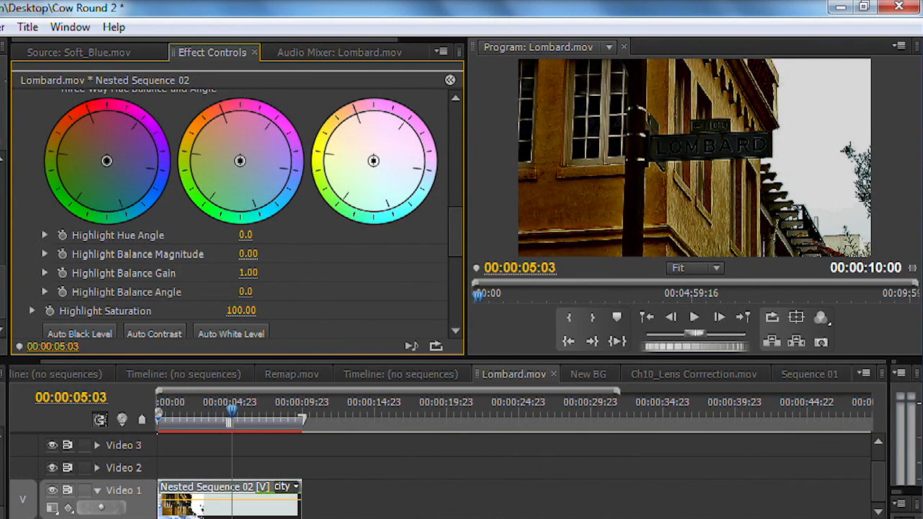
pyautogui.moveTo(248, 272); pyautogui.dragTo(266, 273)
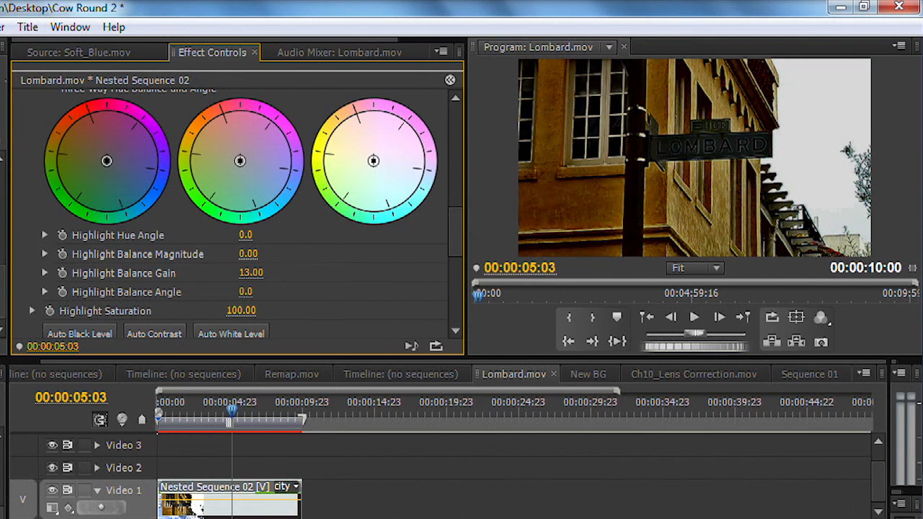
pyautogui.scroll(-3)
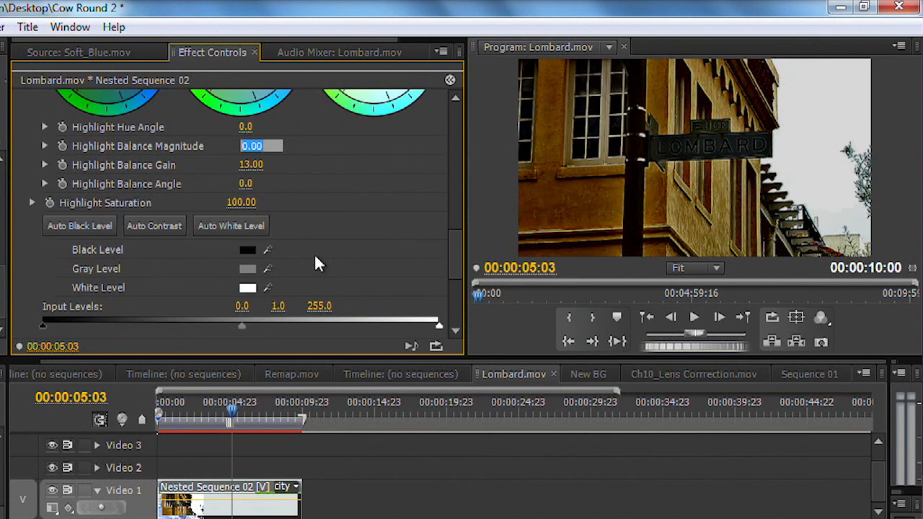
pyautogui.moveTo(395, 320)
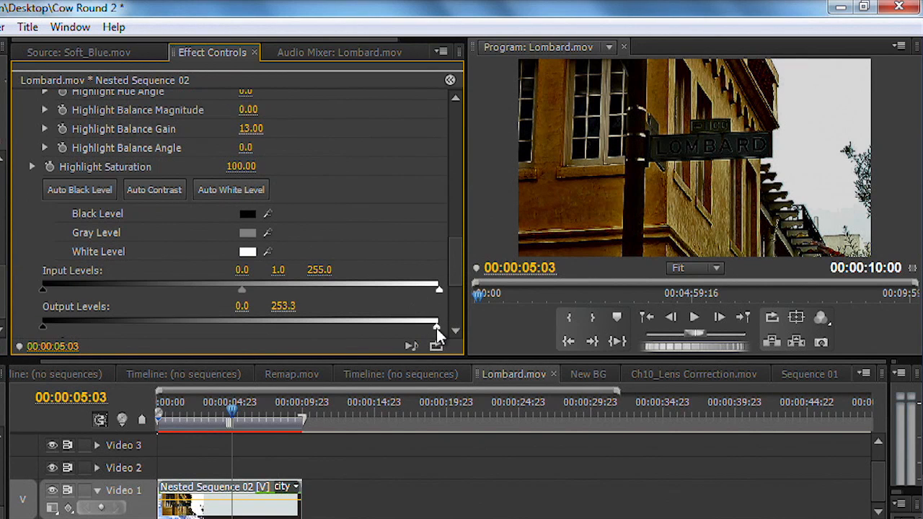
# Step: Set the Output Levels white to 184.9 and the Input Levels white to 193
pyautogui.moveTo(436, 320); pyautogui.dragTo(359, 320)
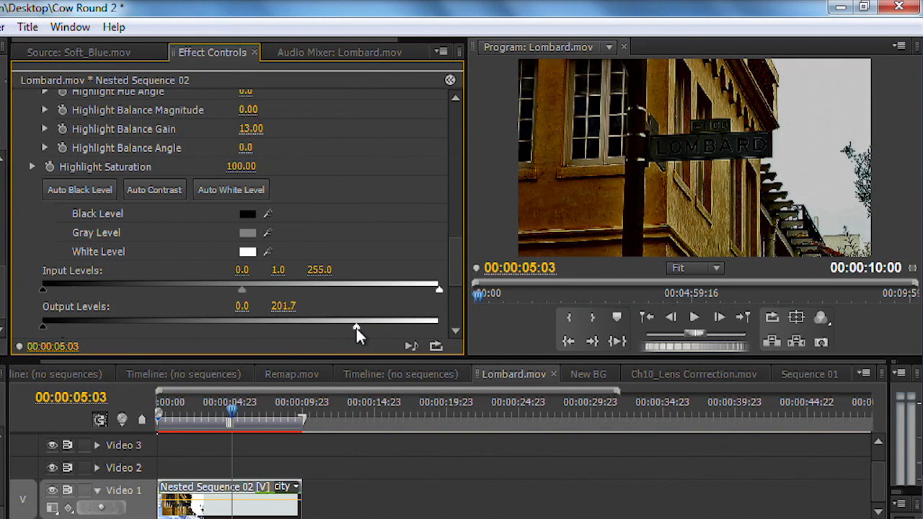
pyautogui.moveTo(356, 325); pyautogui.dragTo(330, 326)
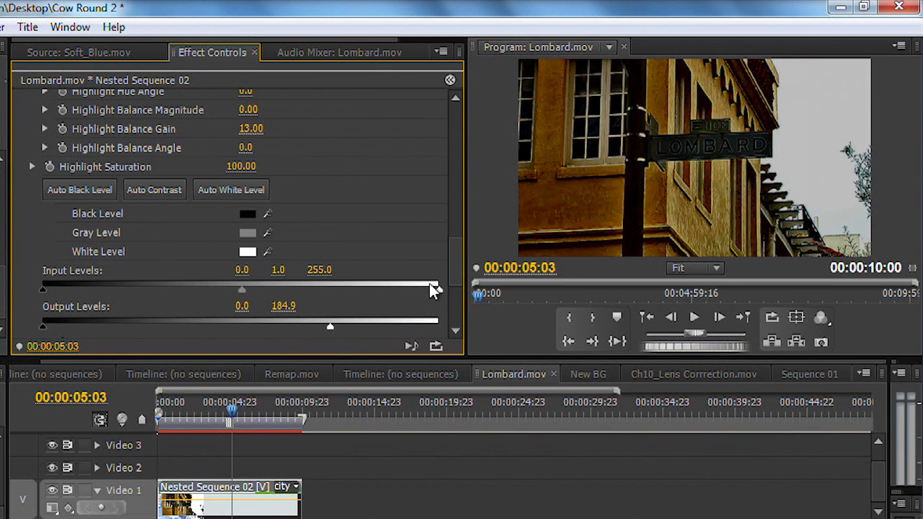
pyautogui.moveTo(433, 286); pyautogui.dragTo(343, 288)
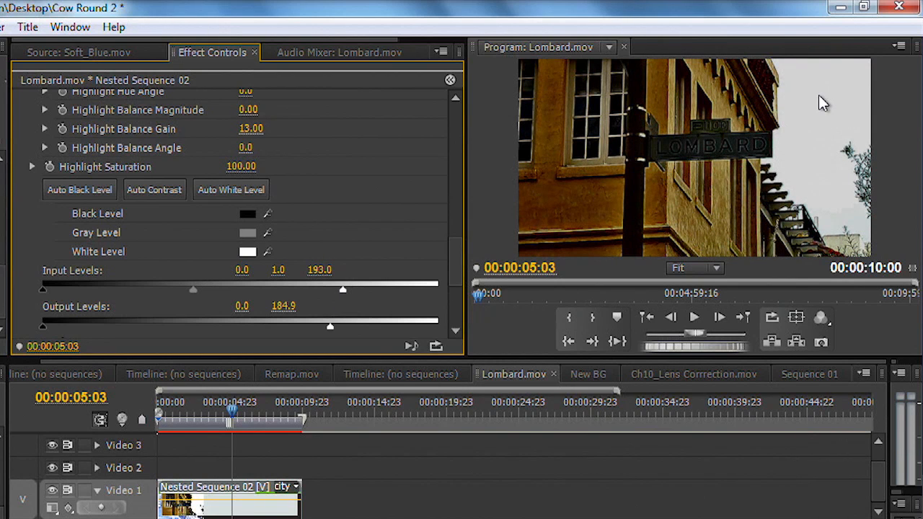
pyautogui.moveTo(577, 186)
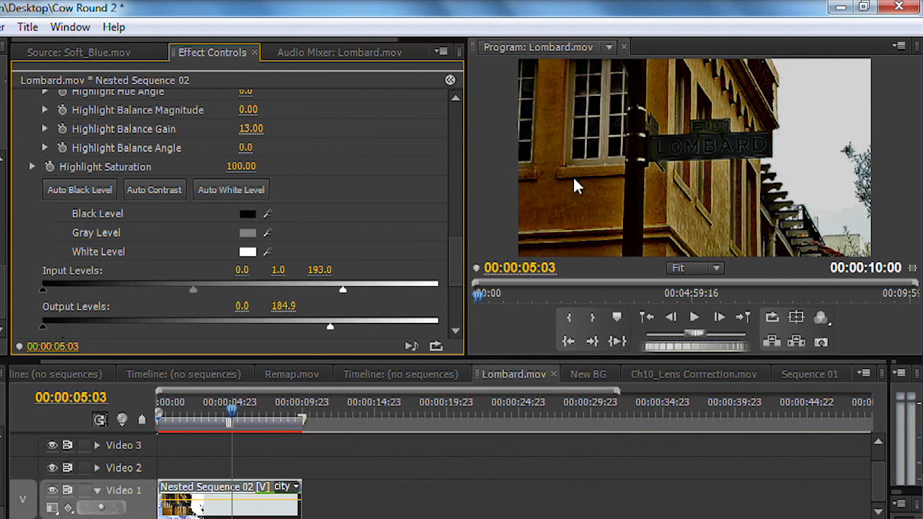
pyautogui.moveTo(602, 142)
pyautogui.write('shad')
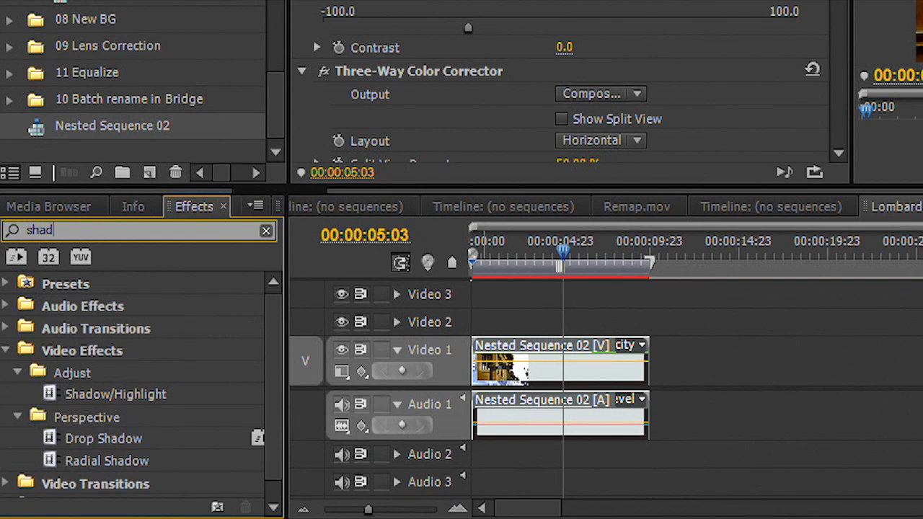
pyautogui.moveTo(63, 409)
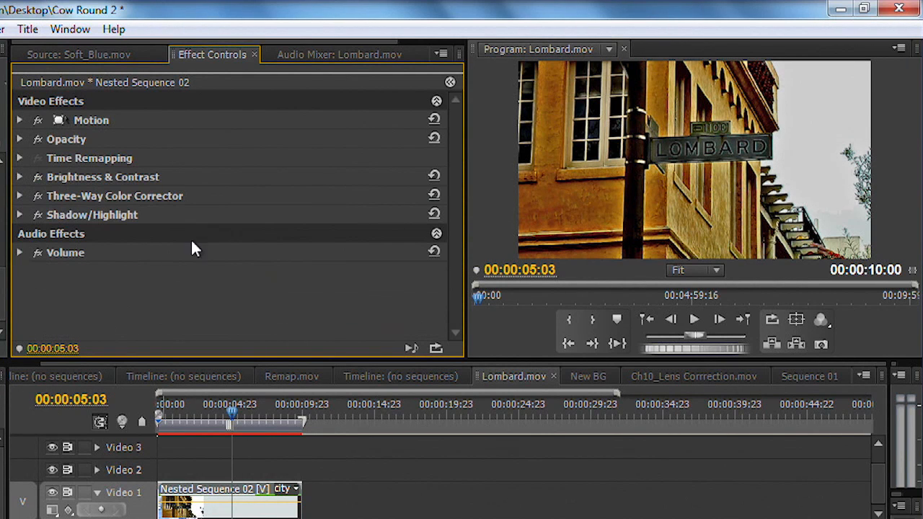
# Step: Expand the new Shadow/Highlight effect on Nested Sequence 02 in Effect Controls
pyautogui.click(21, 214)
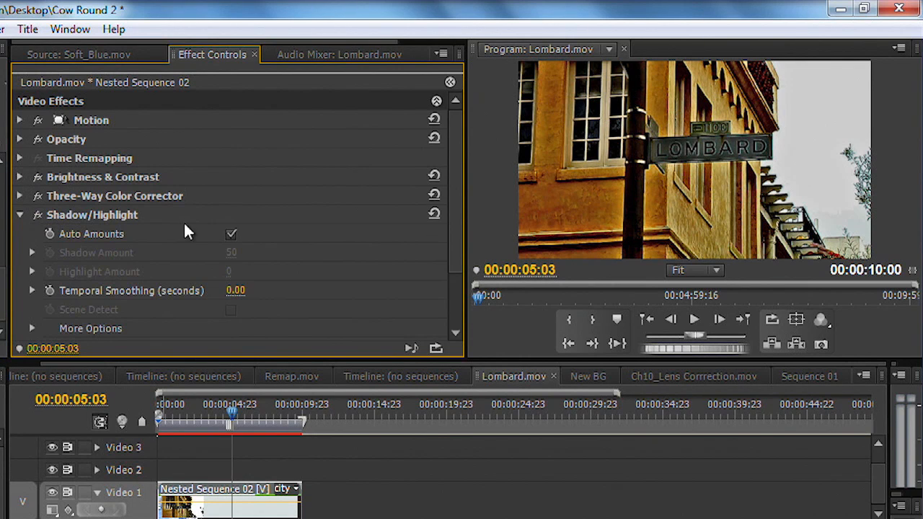
pyautogui.moveTo(905, 121)
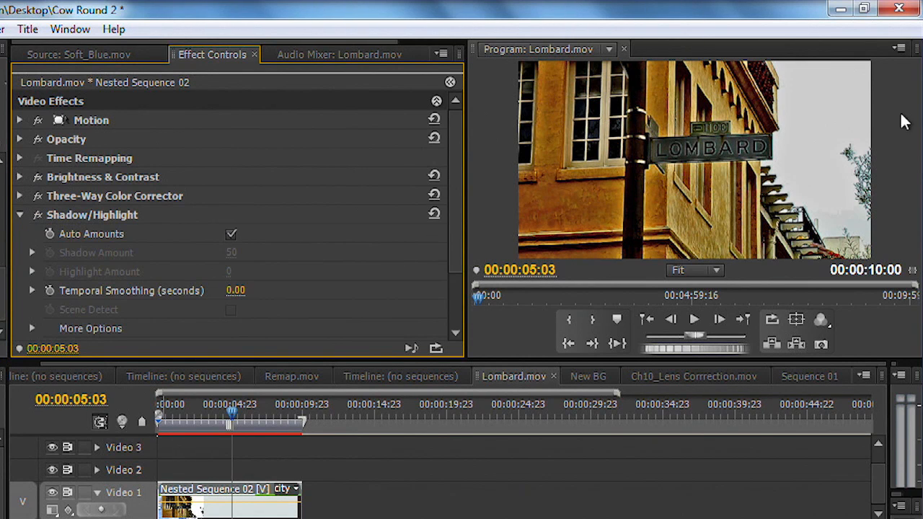
pyautogui.moveTo(811, 181)
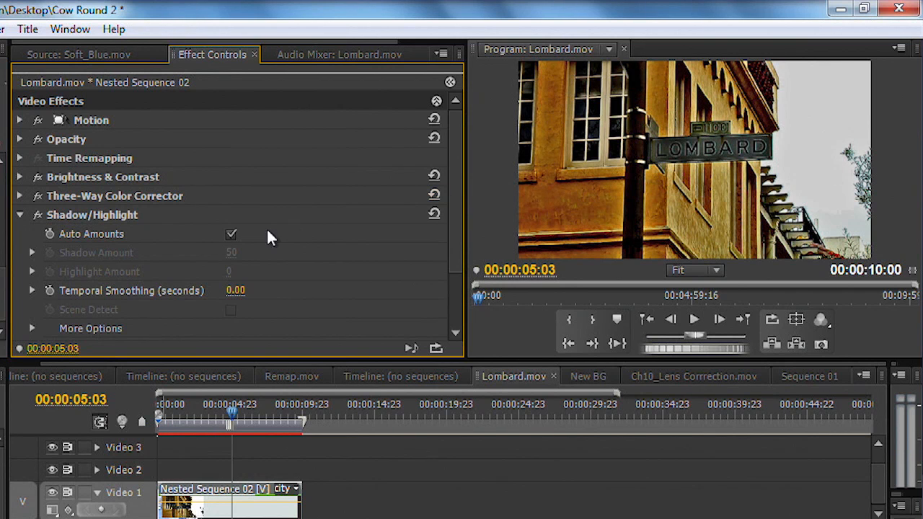
# Step: Turn off Auto Amounts and set Shadow Amount to 74 and Highlight Amount to 66
pyautogui.click(231, 234)
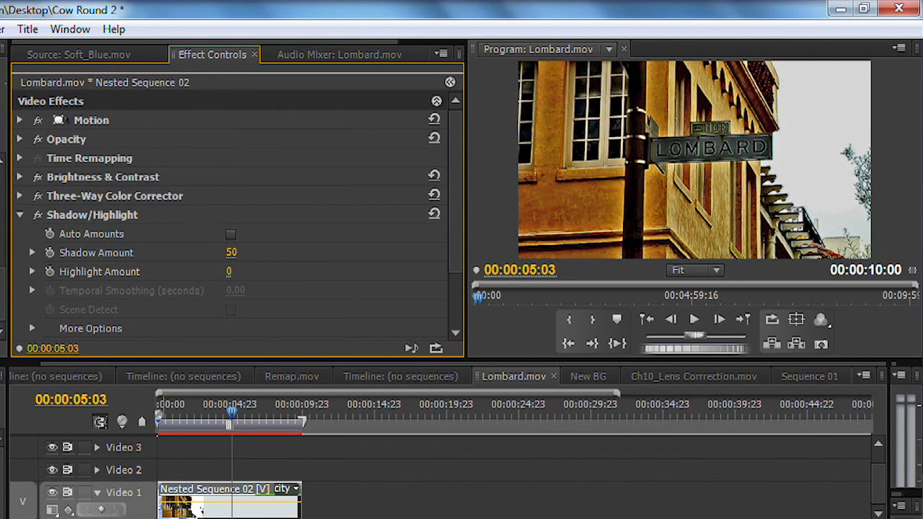
pyautogui.moveTo(231, 252); pyautogui.dragTo(231, 271)
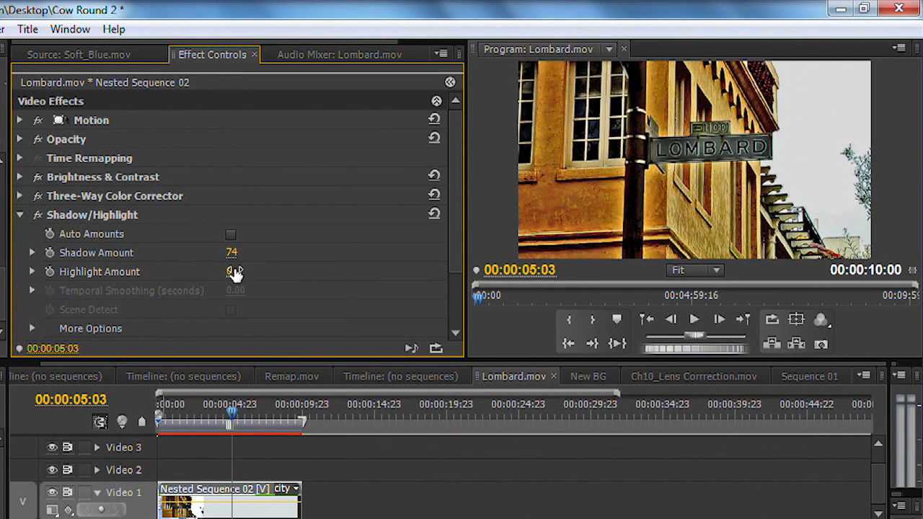
pyautogui.moveTo(231, 271); pyautogui.dragTo(245, 271)
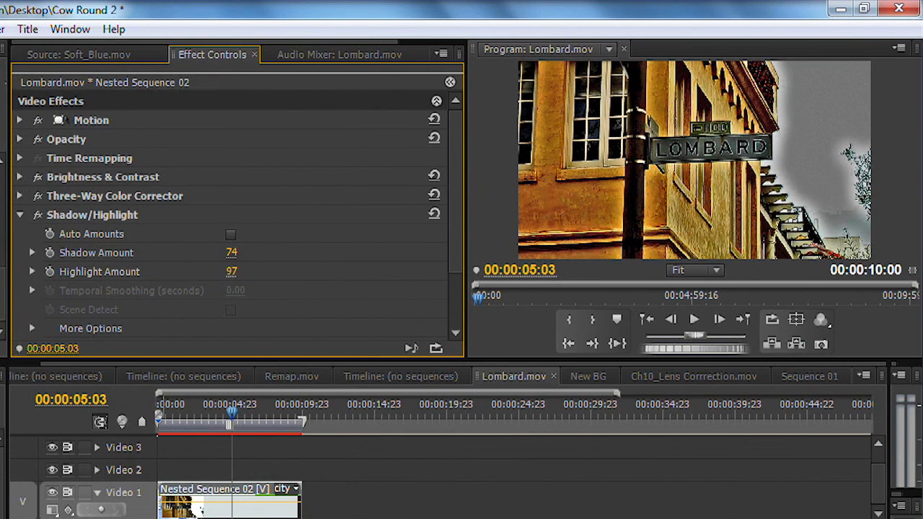
pyautogui.moveTo(231, 271); pyautogui.dragTo(231, 271)
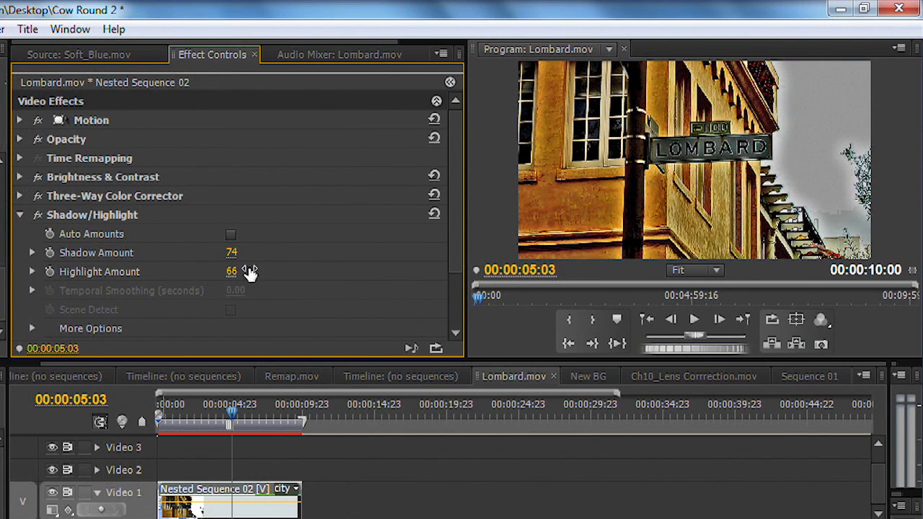
# Step: Set Highlight Radius to 5 under More Options
pyautogui.scroll(-3)
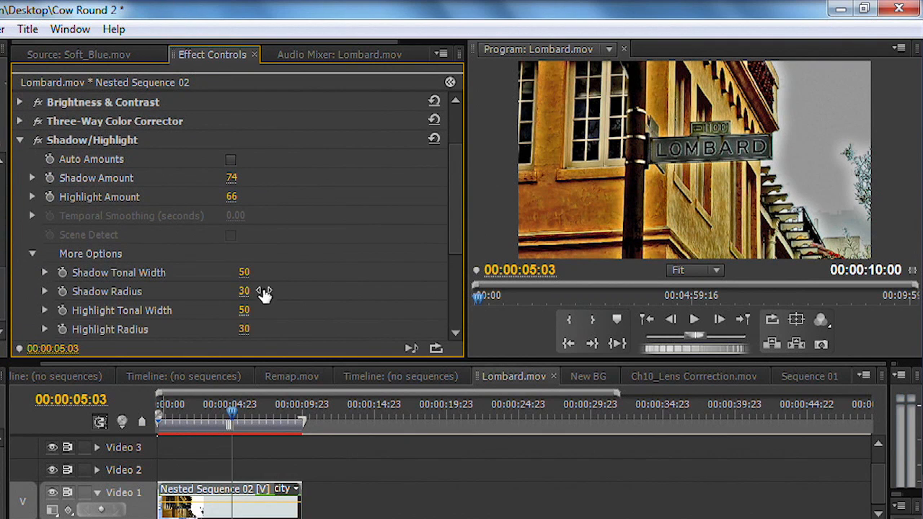
pyautogui.moveTo(245, 329)
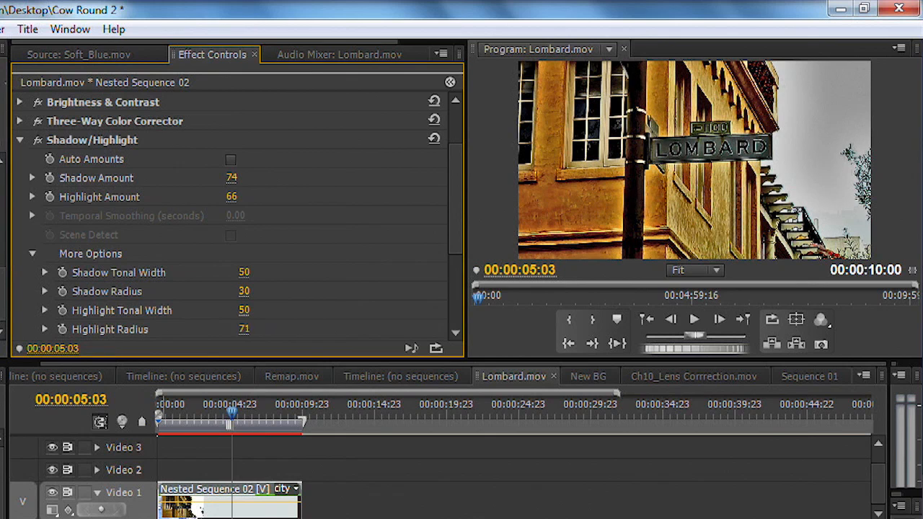
pyautogui.write('0')
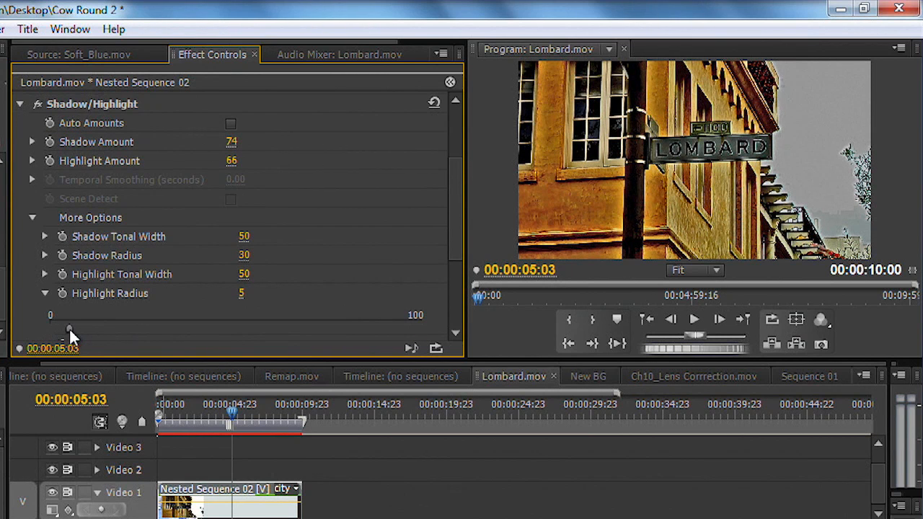
pyautogui.scroll(-3)
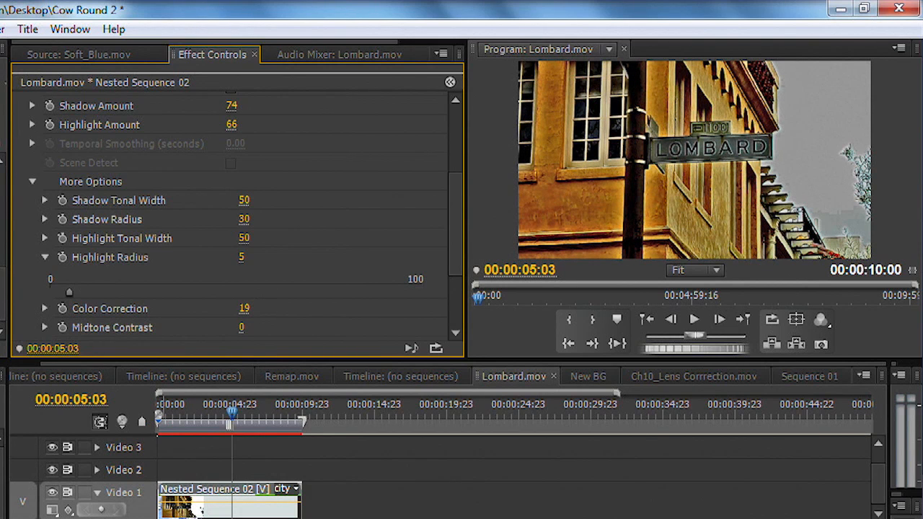
pyautogui.moveTo(366, 392)
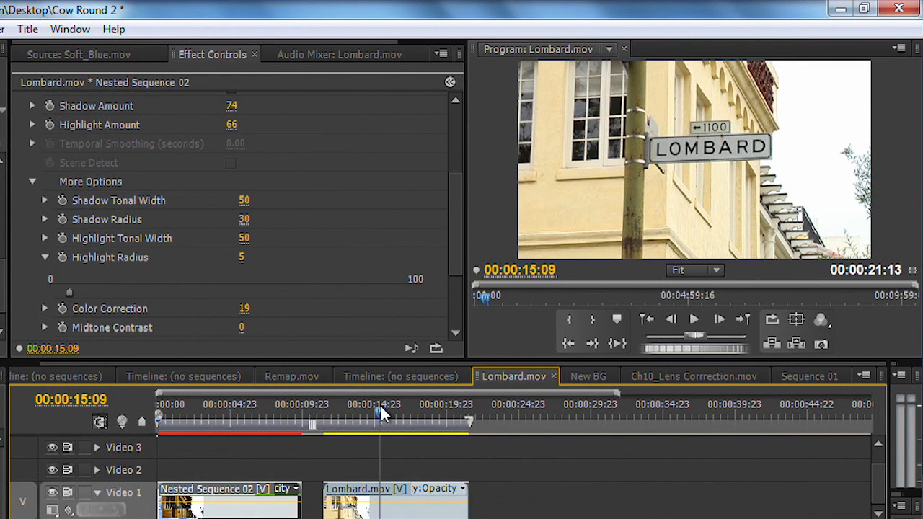
pyautogui.moveTo(380, 413); pyautogui.dragTo(269, 413)
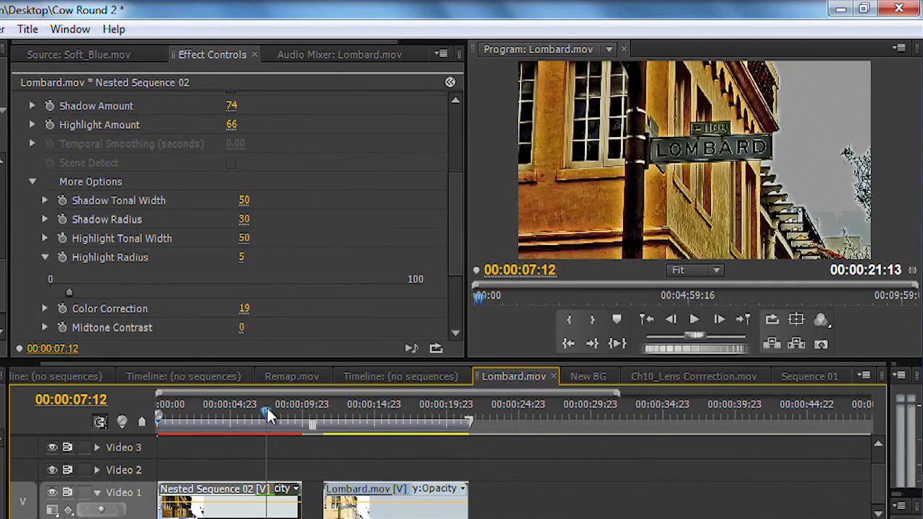
pyautogui.click(369, 404)
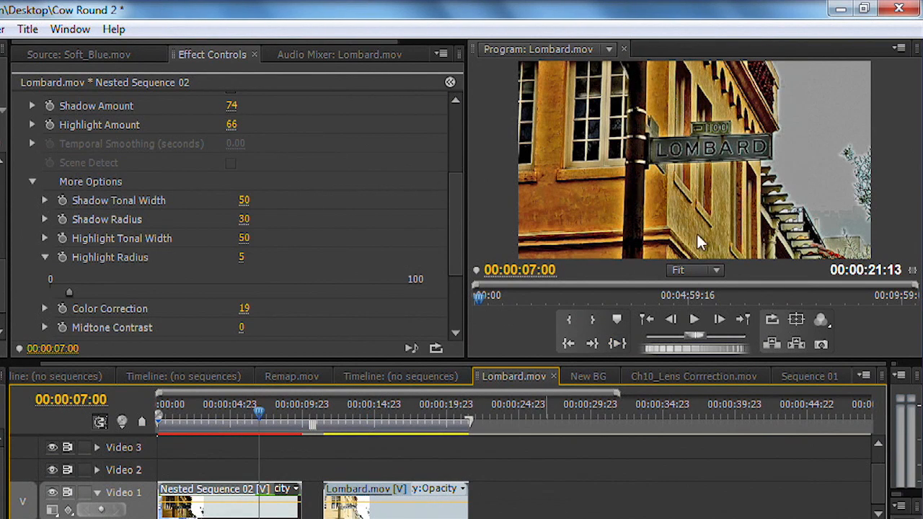
pyautogui.moveTo(800, 137)
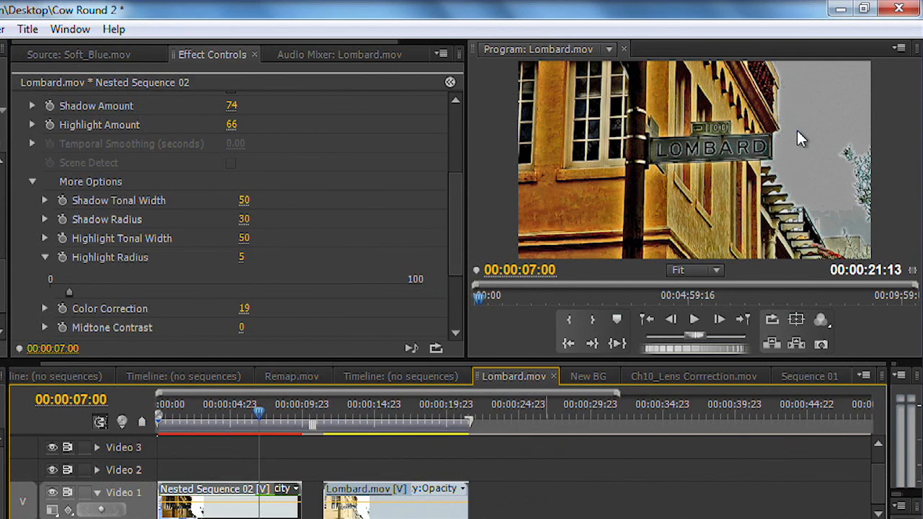